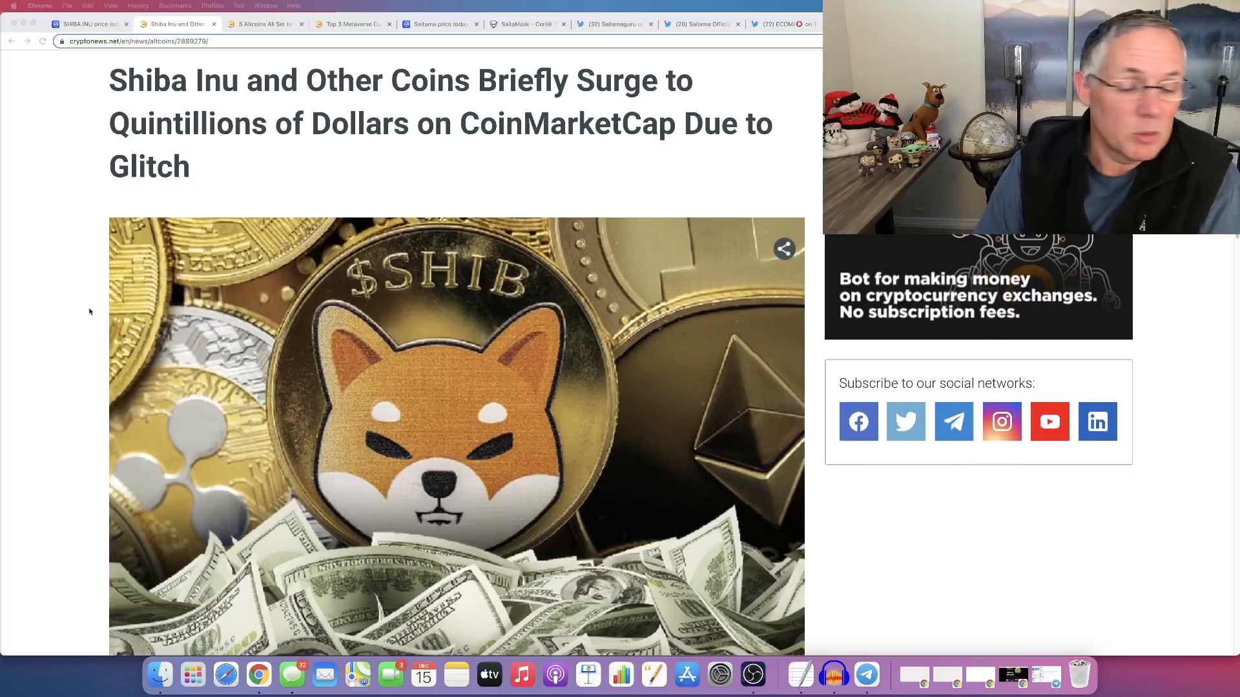
- Scroll past the headline image to the opening paragraphs and glitched price table
scroll(down, 3)
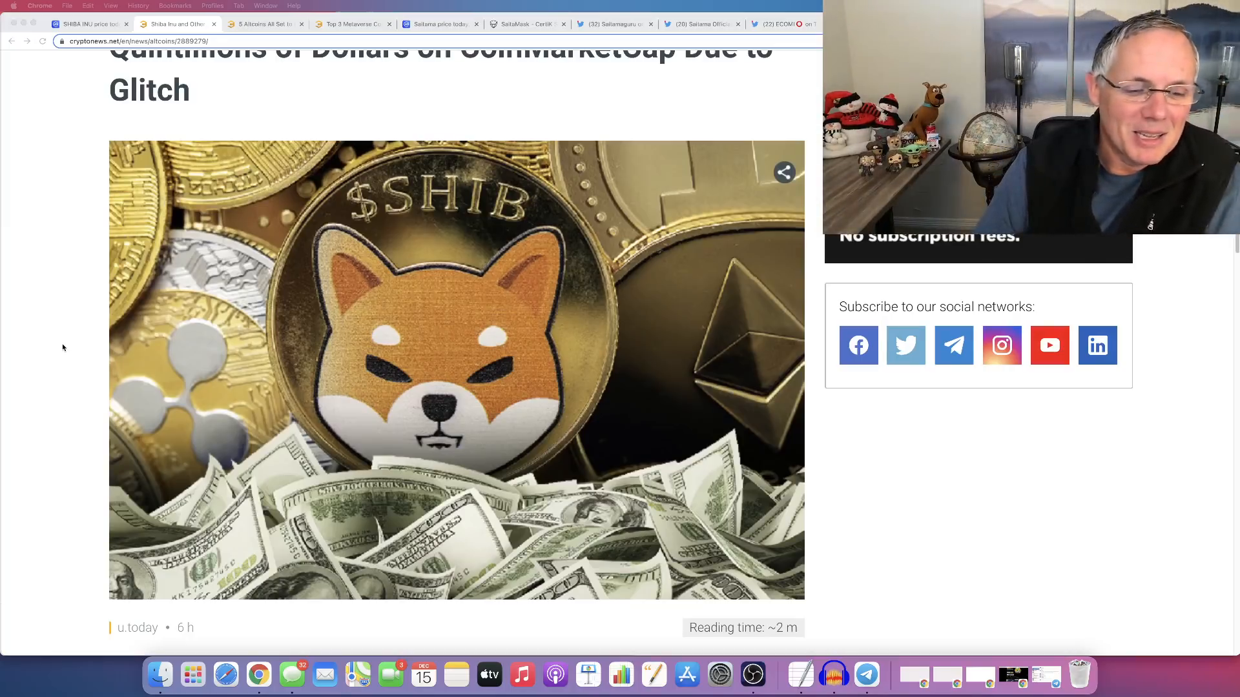
scroll(down, 3)
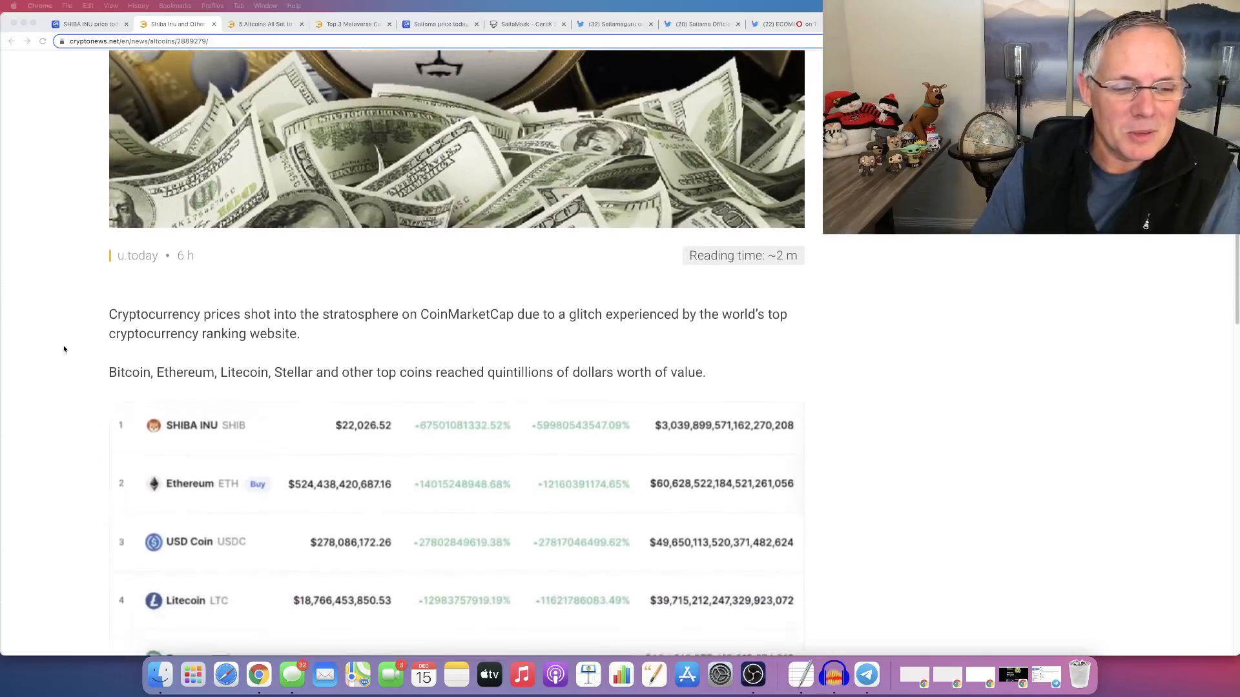
- Scroll through the price table to the Shiba Inu 67-billion-percent and 'gazillionaires' paragraphs
scroll(down, 3)
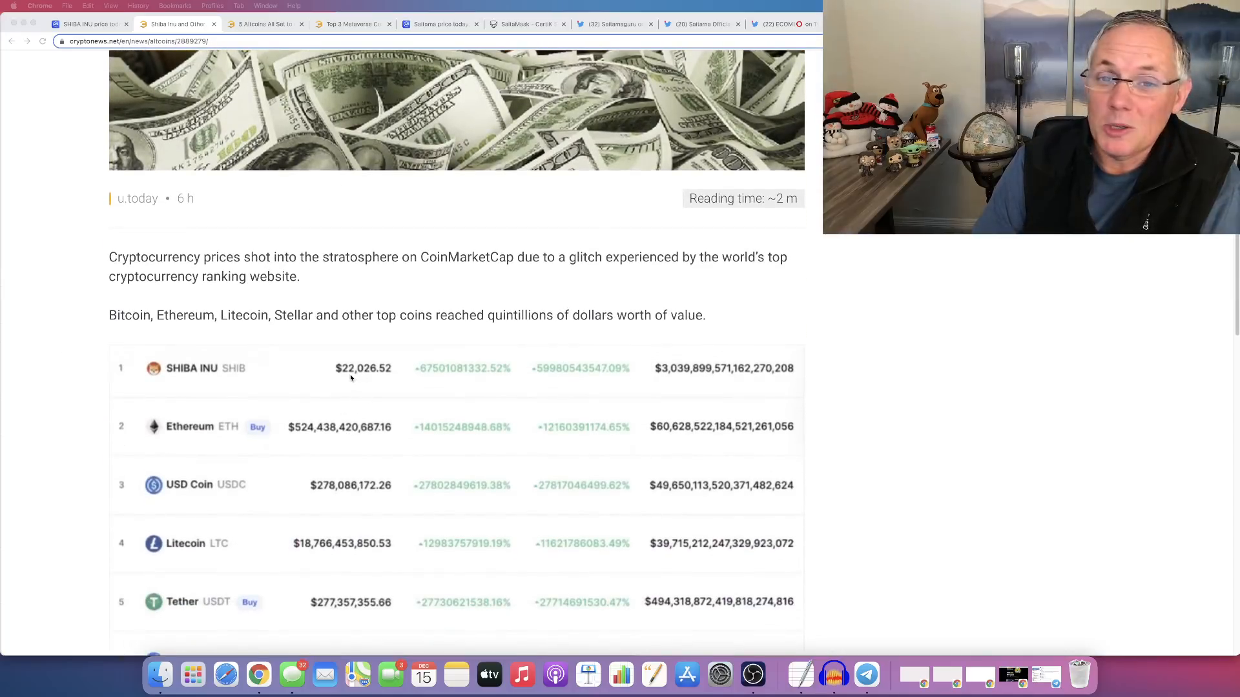
mouse_move(346, 379)
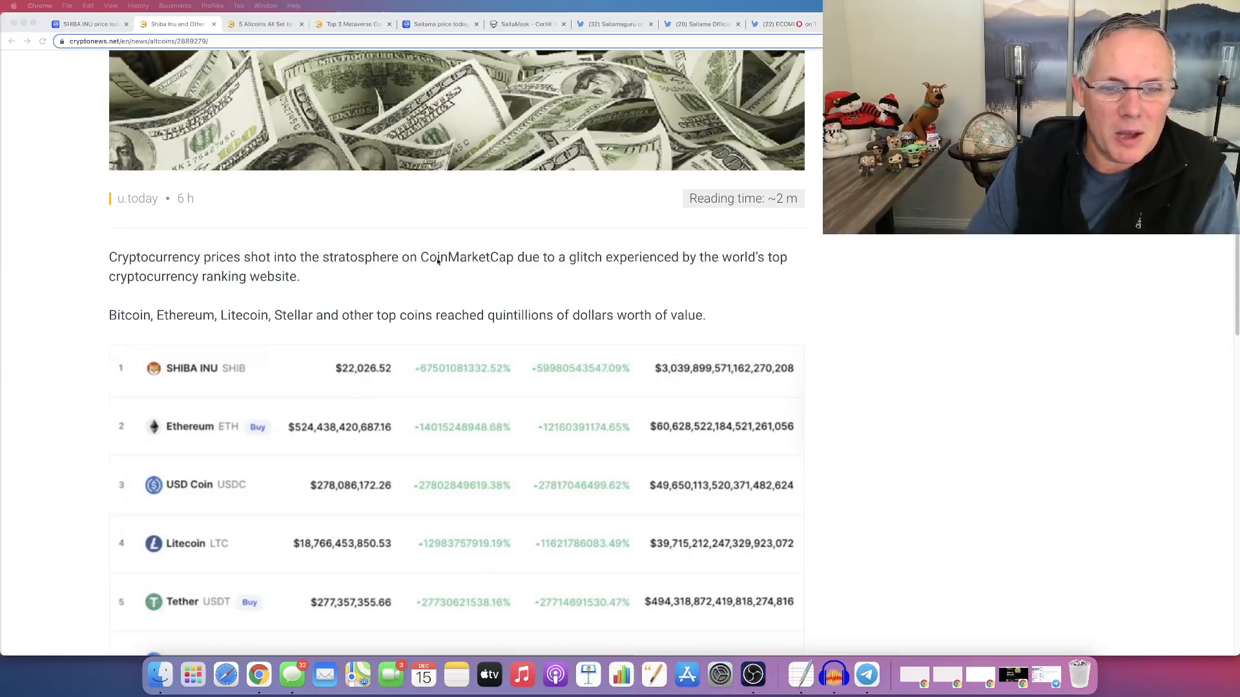
scroll(down, 3)
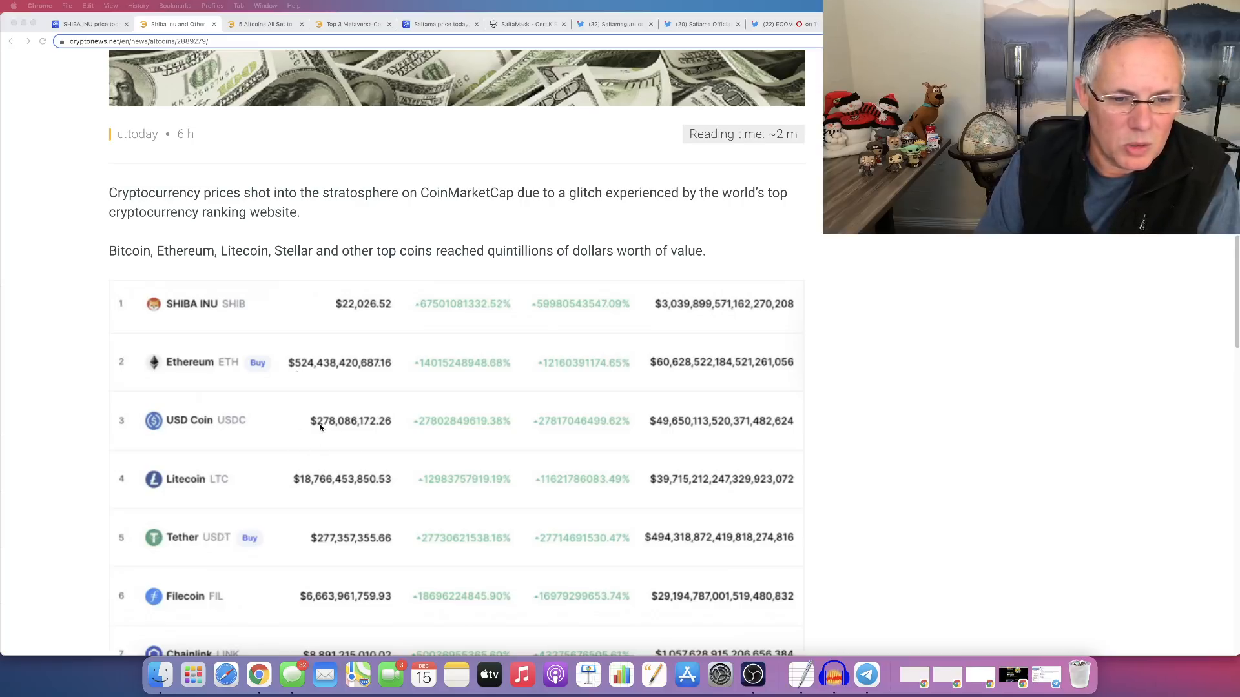
scroll(down, 3)
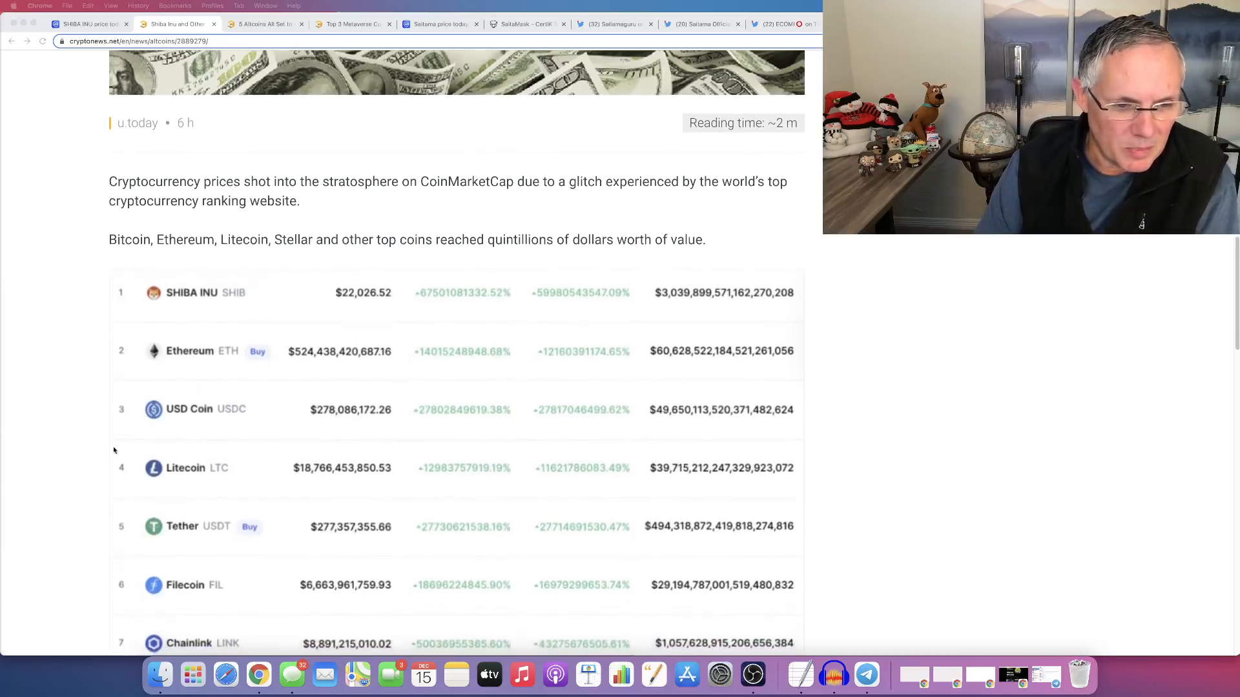
scroll(down, 3)
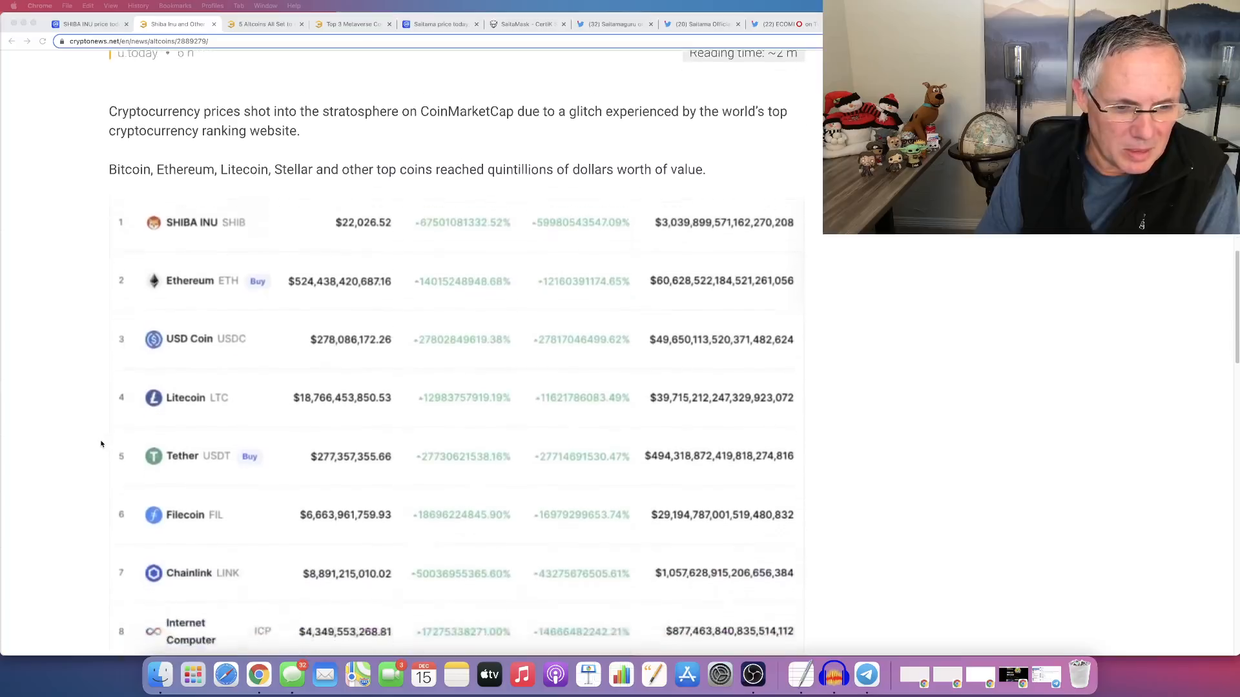
scroll(down, 3)
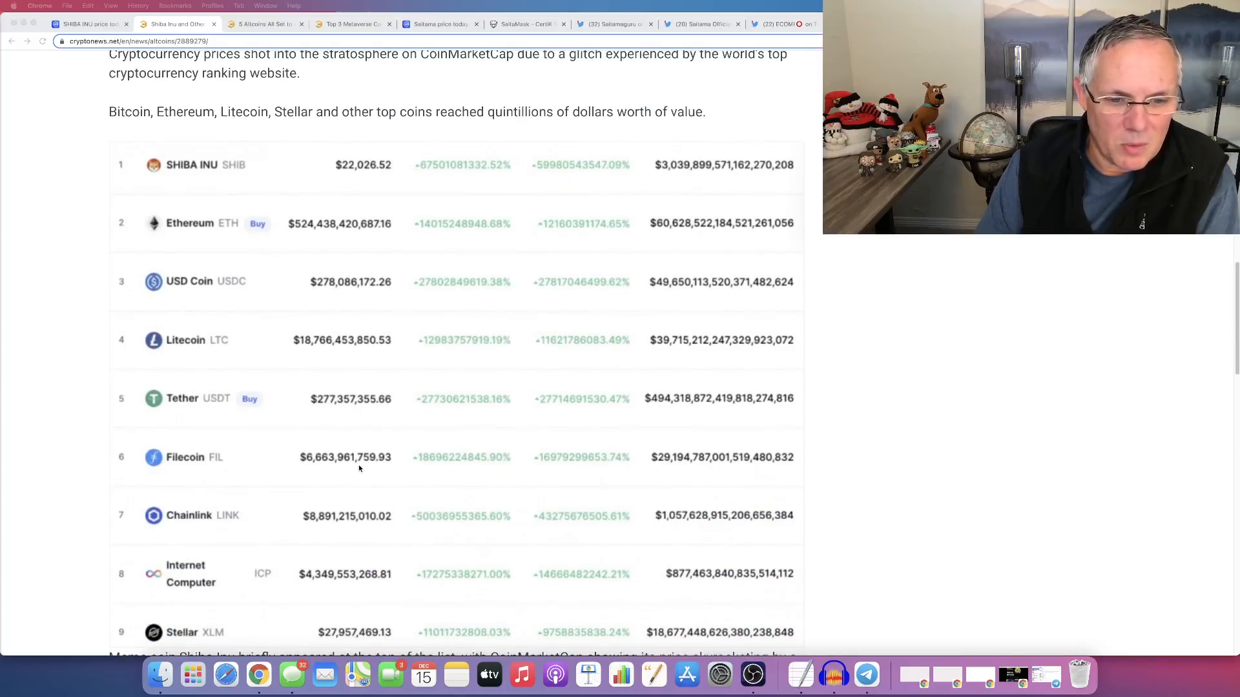
scroll(down, 3)
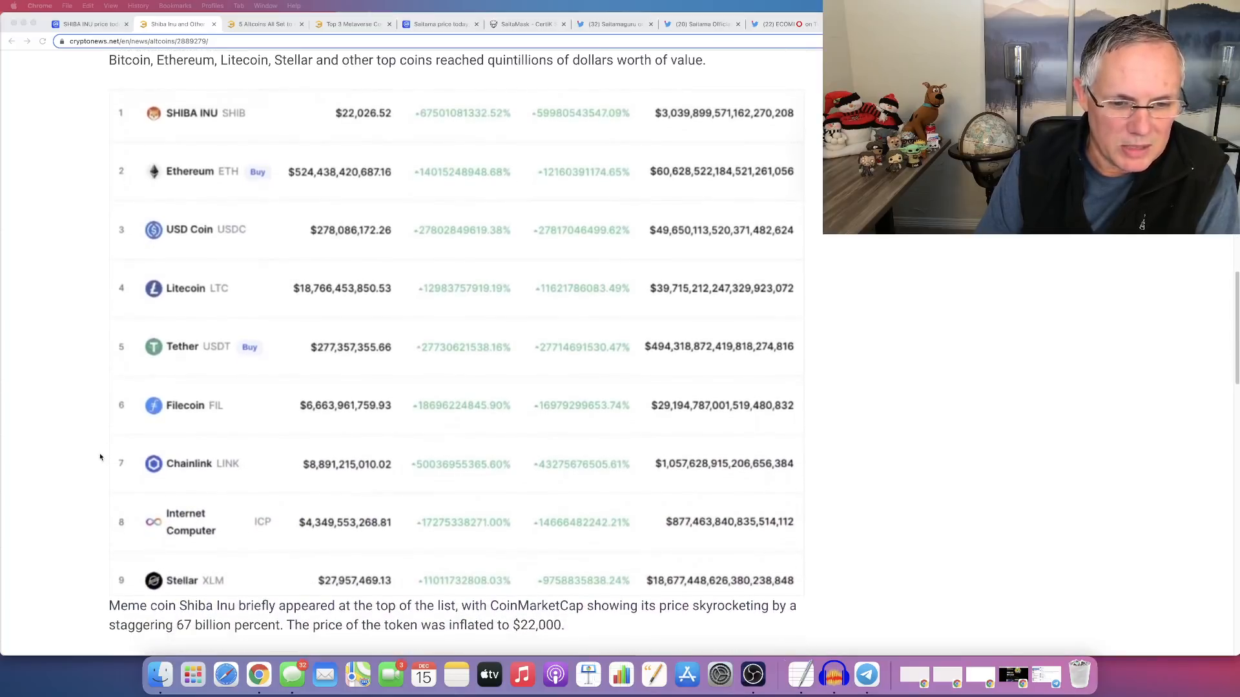
scroll(down, 3)
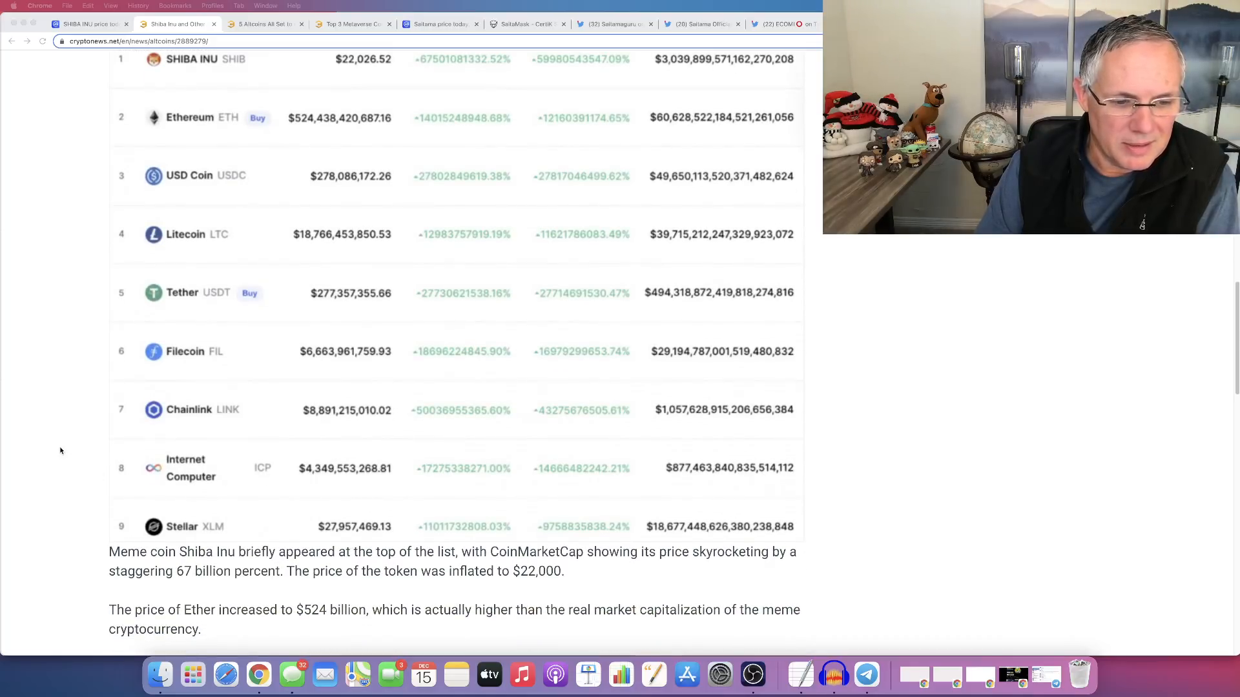
scroll(down, 3)
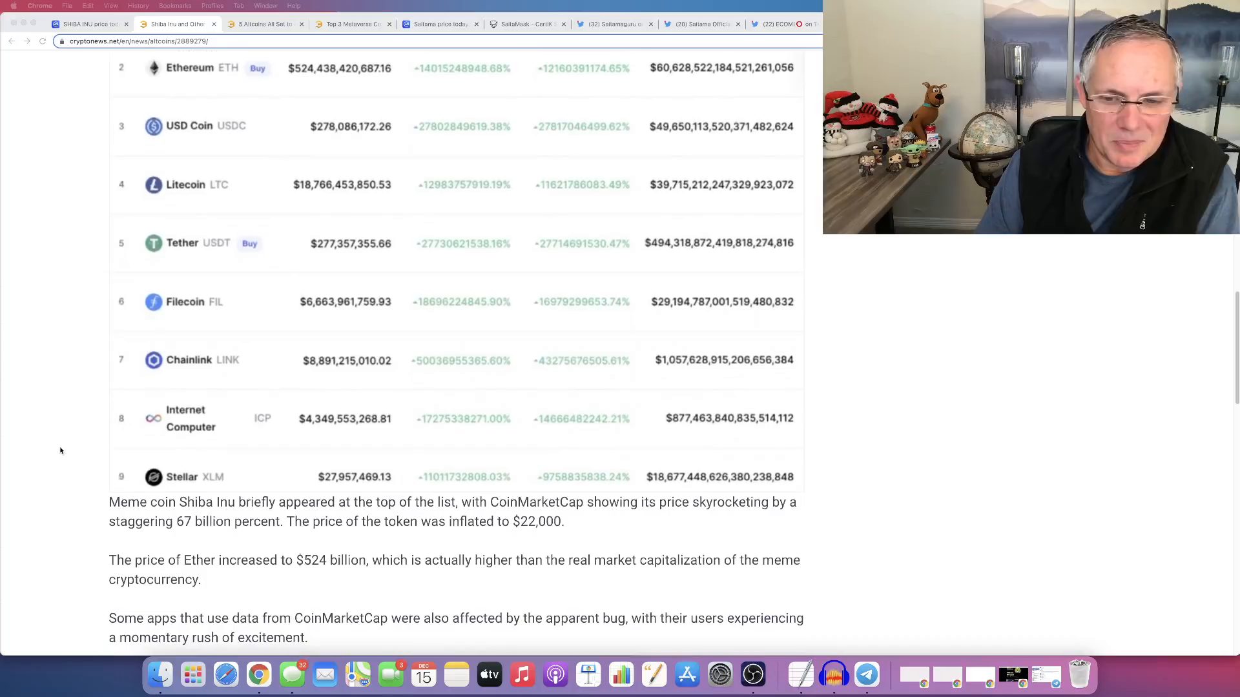
scroll(down, 3)
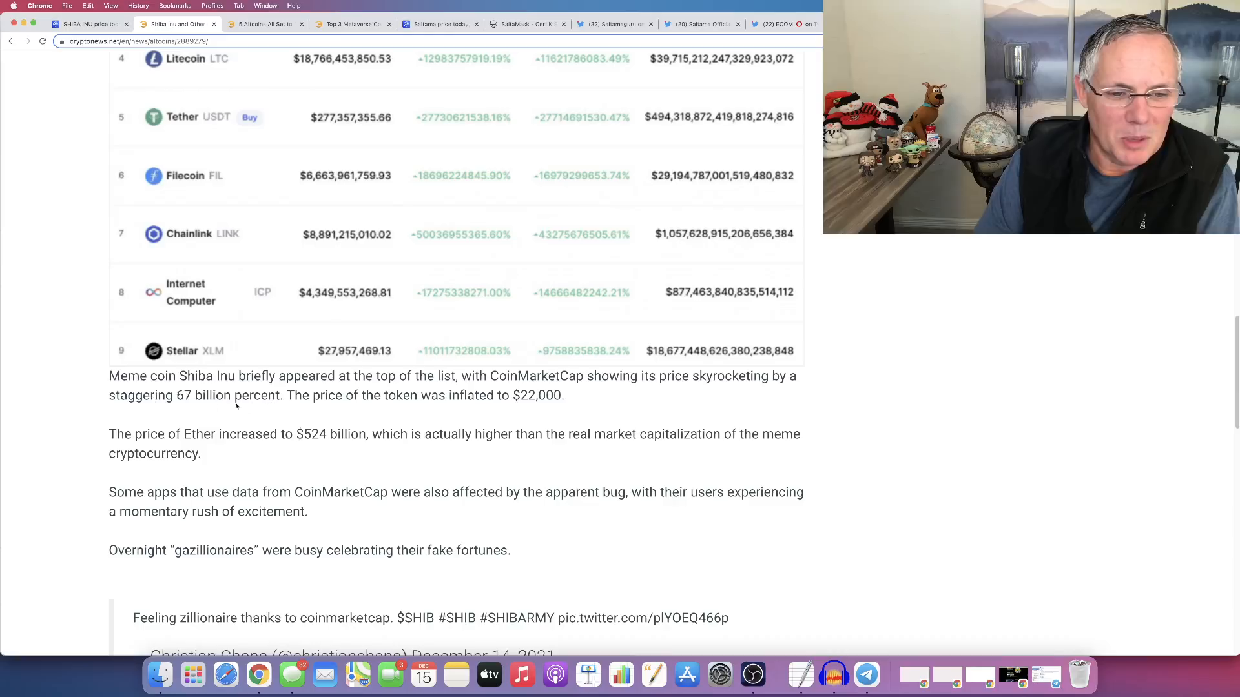
- Highlight the 67 billion percent, gazillionaires, and Coinbase incorrect-prices sentences
drag(193, 395, 496, 395)
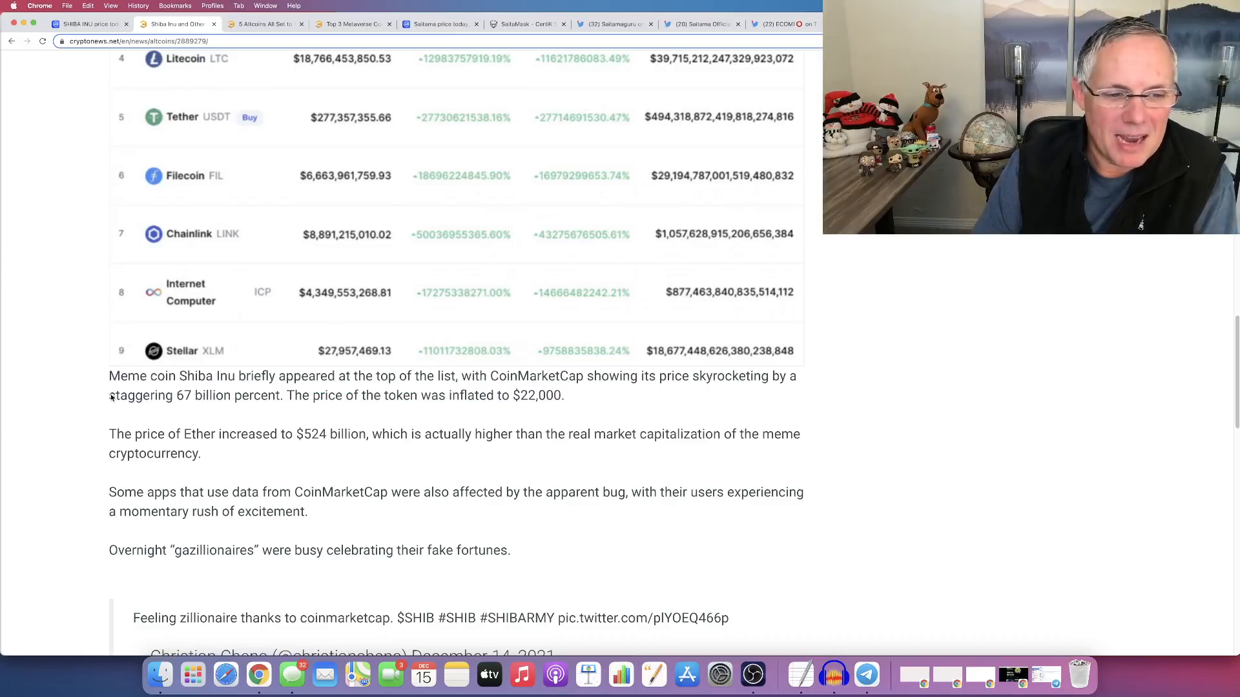
drag(108, 395, 295, 395)
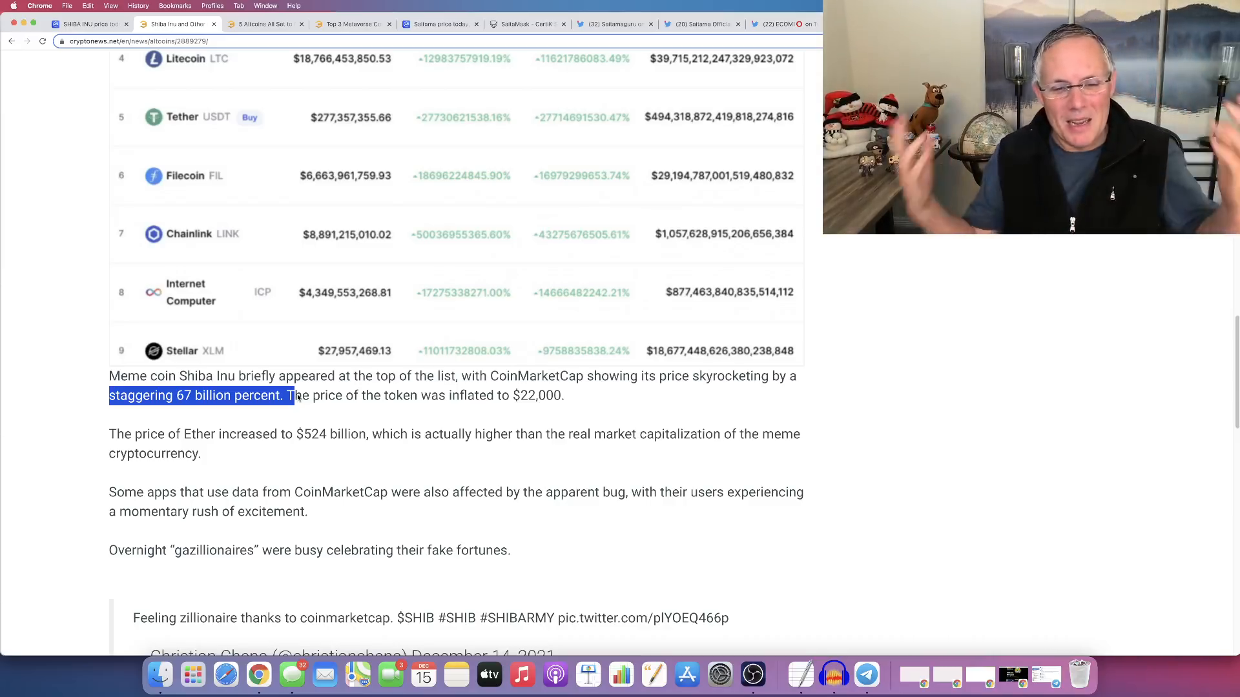
mouse_move(135, 449)
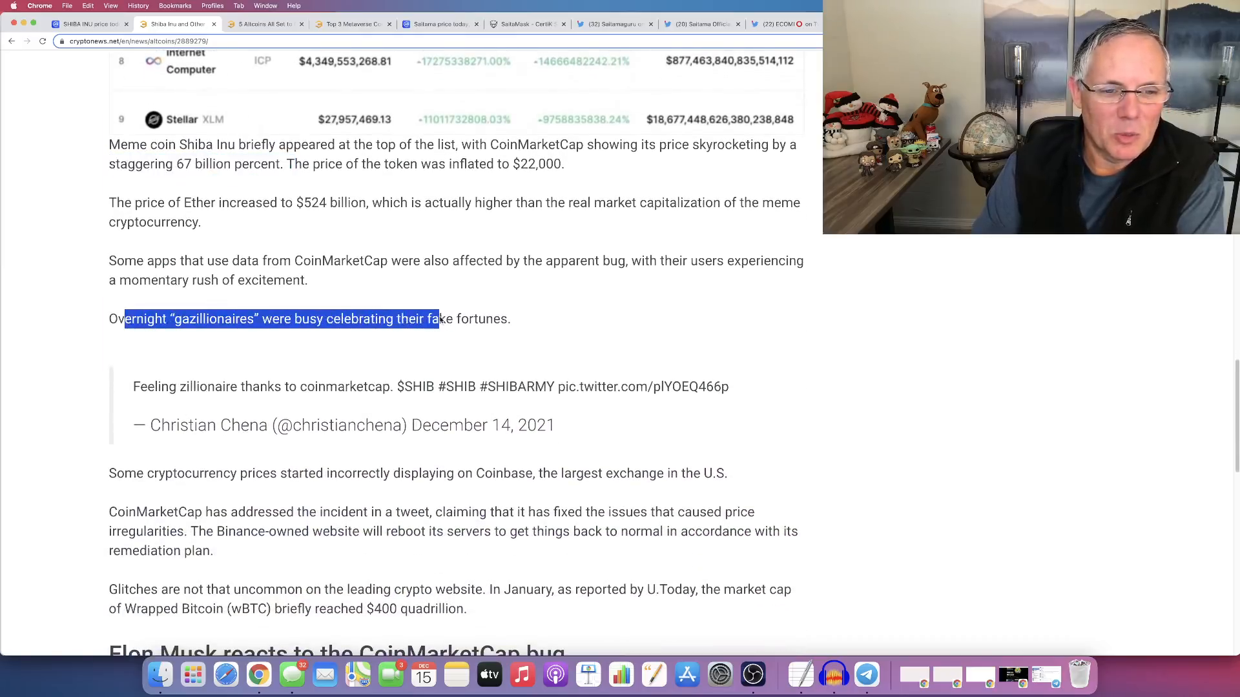
drag(441, 318, 511, 319)
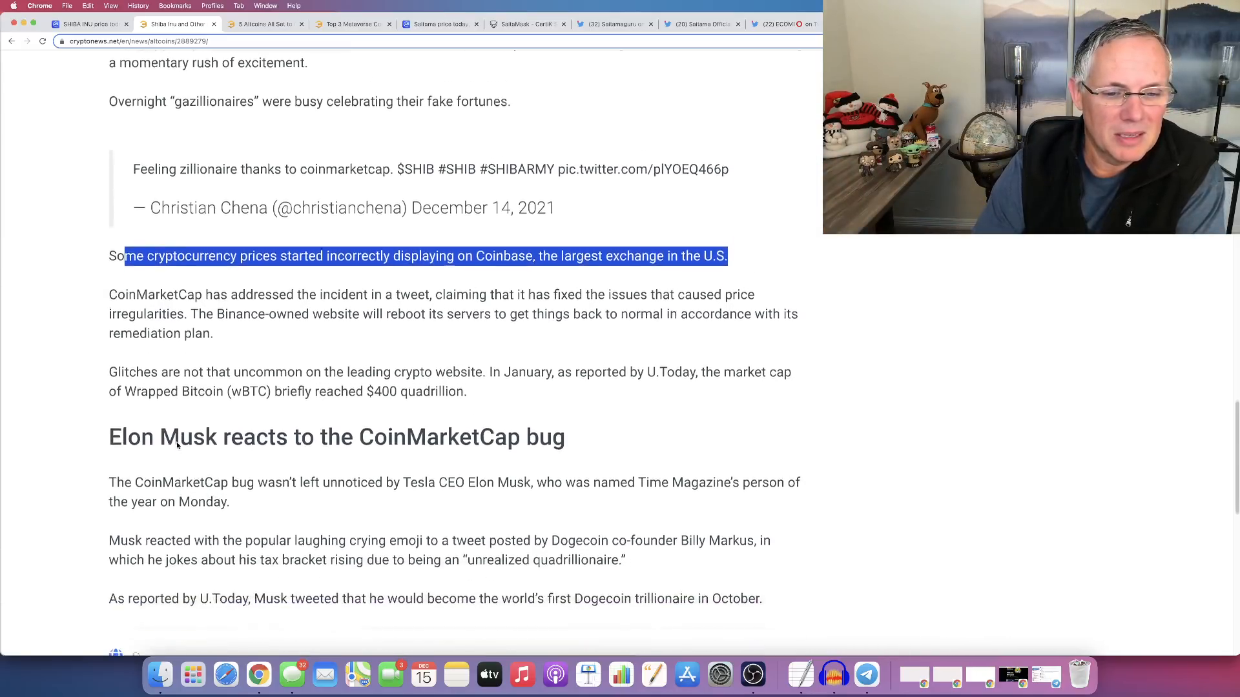
- Scroll to the article's end and highlight Musk's emoji reaction sentence
scroll(down, 3)
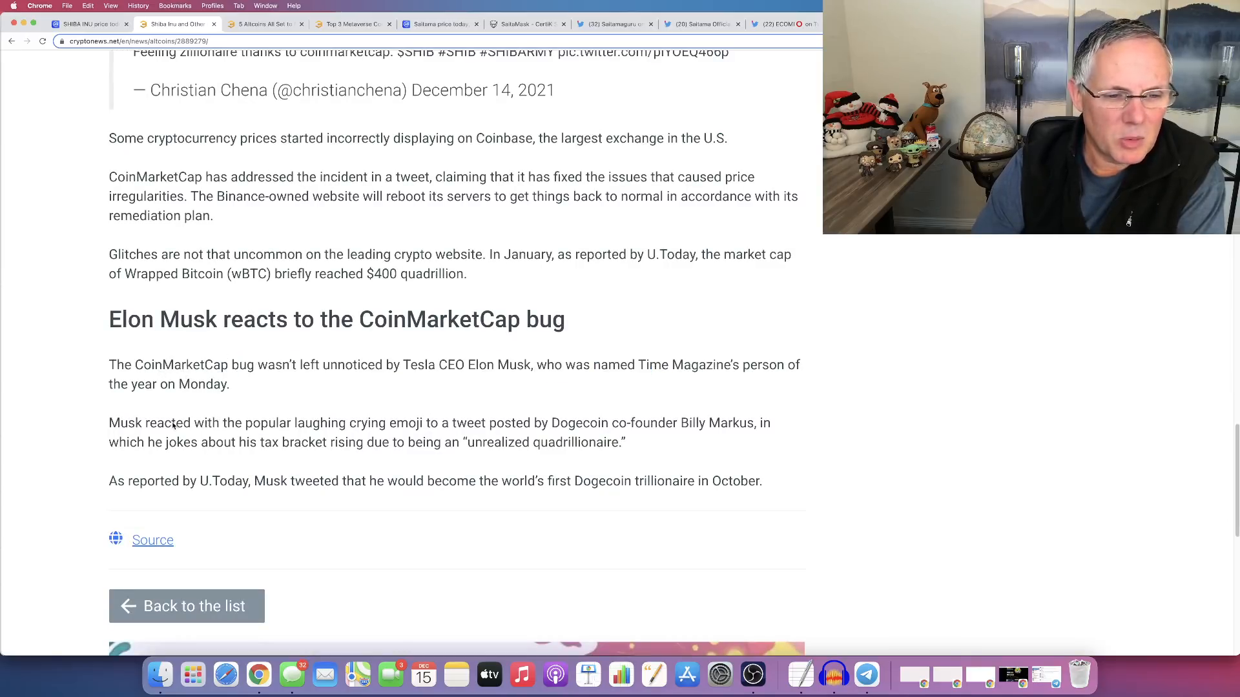
drag(172, 423, 483, 423)
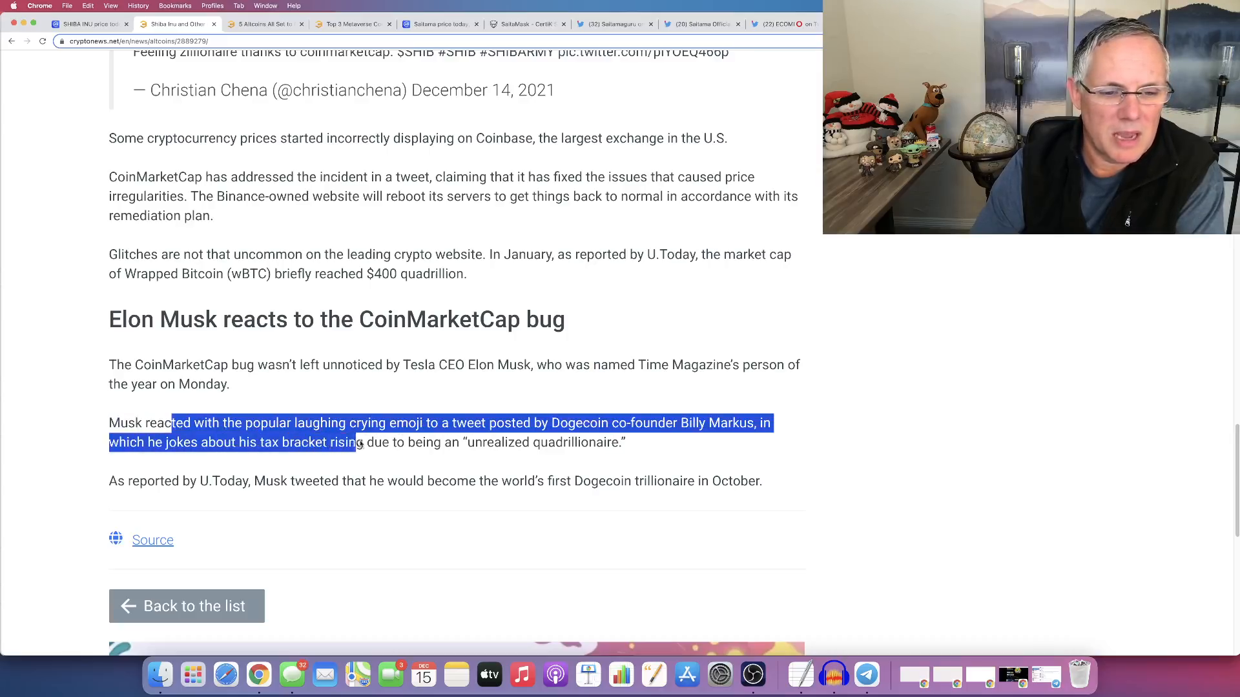
drag(358, 441, 443, 442)
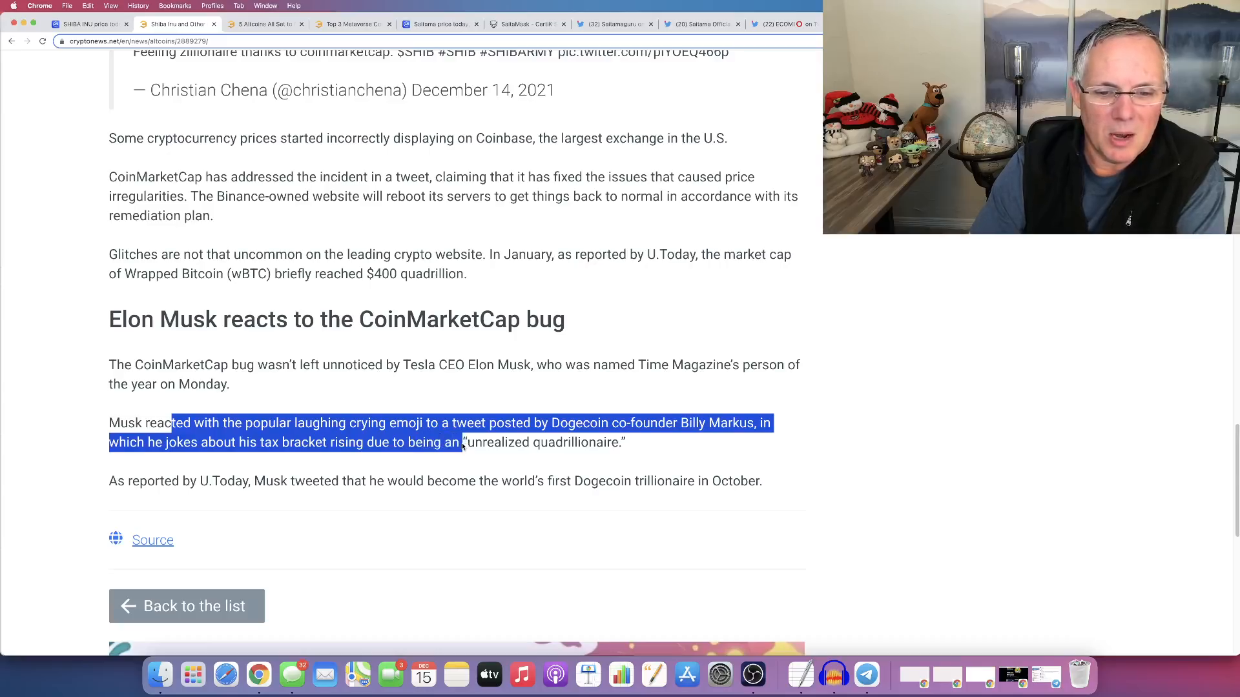
- Highlight the closing claim about Musk becoming the first Dogecoin trillionaire
drag(462, 442, 628, 442)
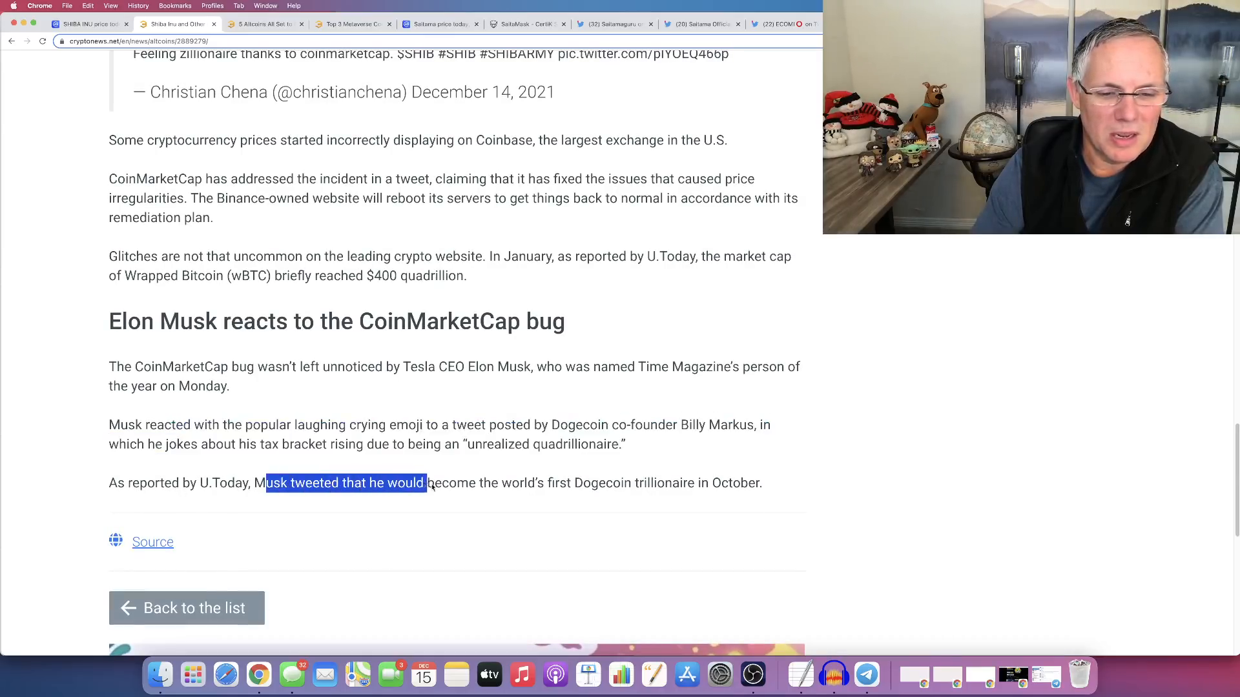
drag(425, 483, 755, 483)
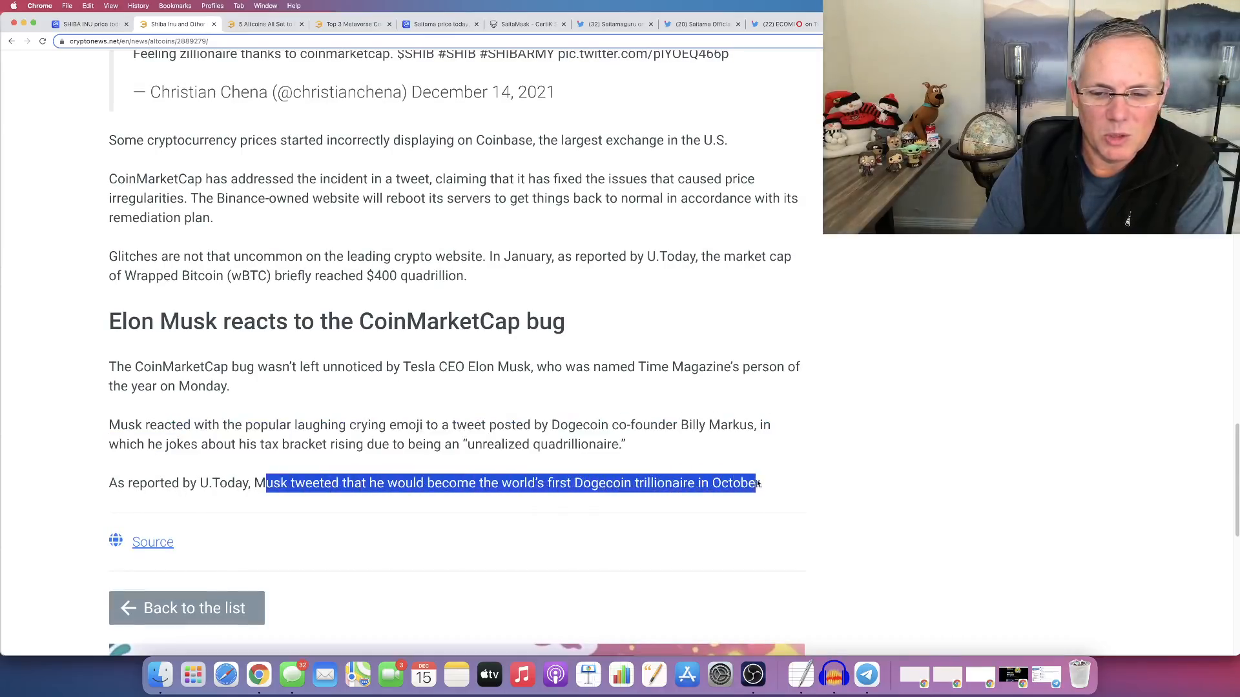